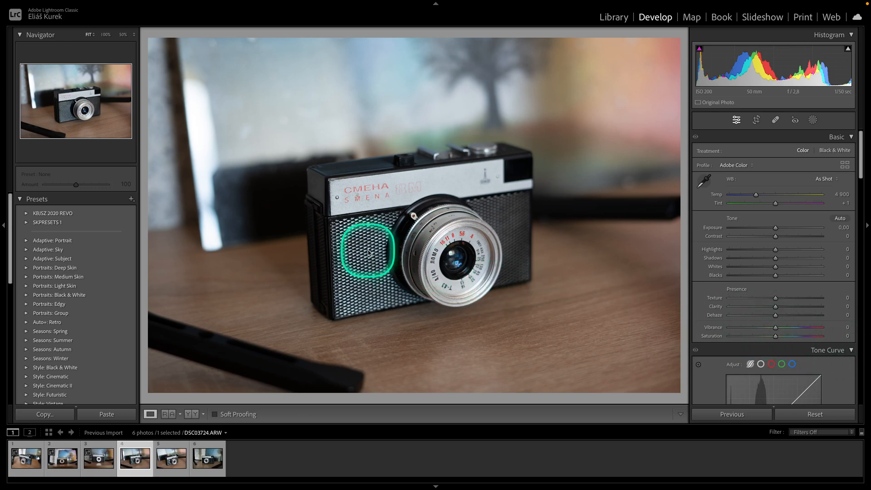
# Step: Set Contrast +31, Shadows -18, Whites +32, Blacks +41, Clarity +41, and add dehaze
pyautogui.click(366, 250)
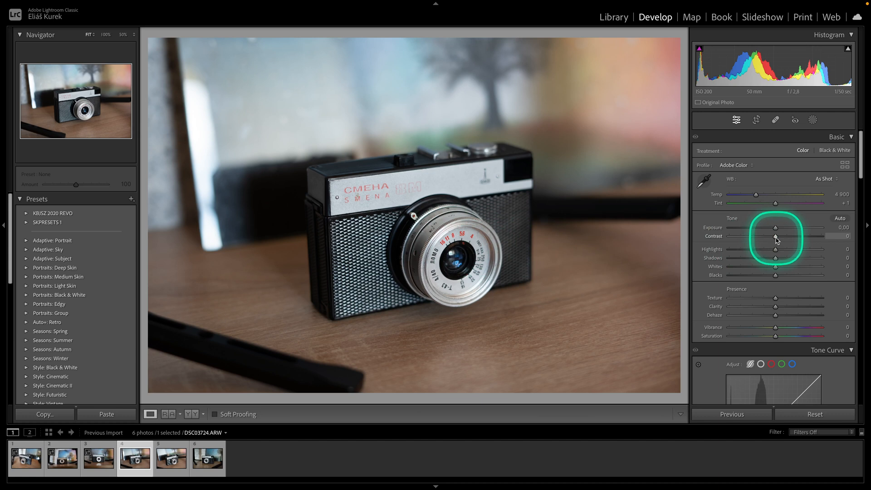
pyautogui.moveTo(774, 242); pyautogui.dragTo(817, 242)
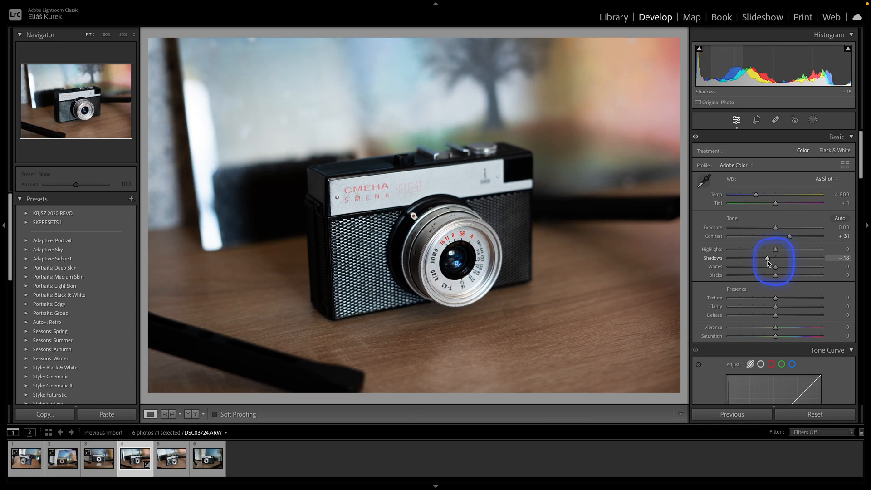
pyautogui.moveTo(777, 267); pyautogui.dragTo(791, 266)
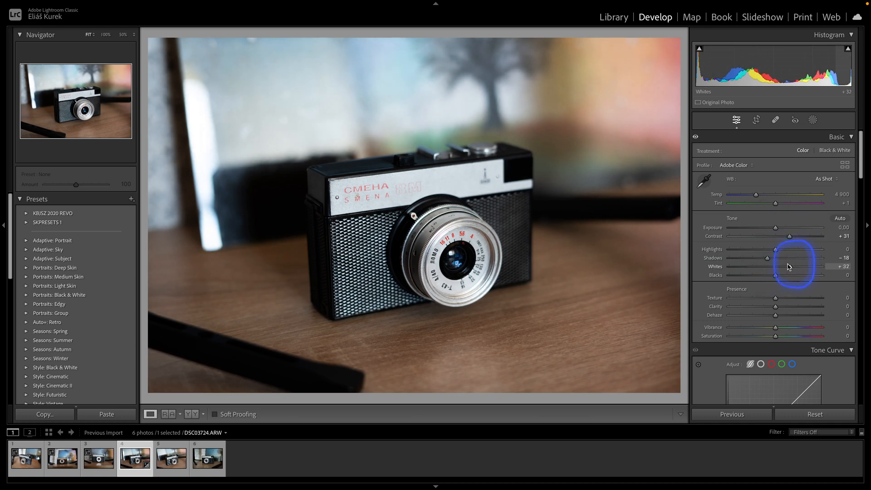
pyautogui.moveTo(776, 274); pyautogui.dragTo(788, 274)
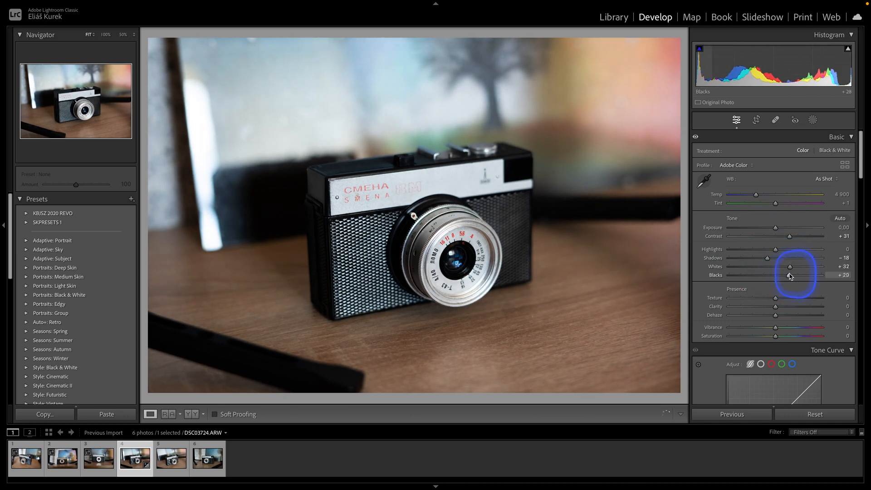
pyautogui.moveTo(789, 275); pyautogui.dragTo(794, 274)
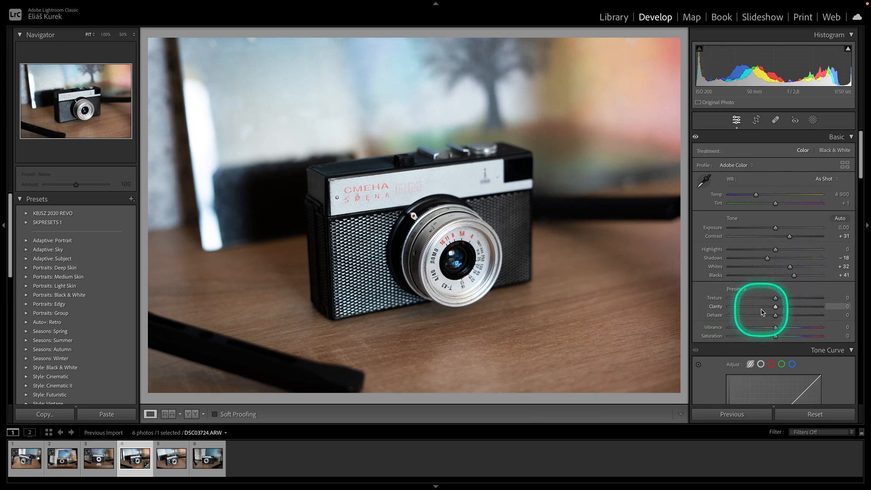
pyautogui.moveTo(775, 306); pyautogui.dragTo(794, 306)
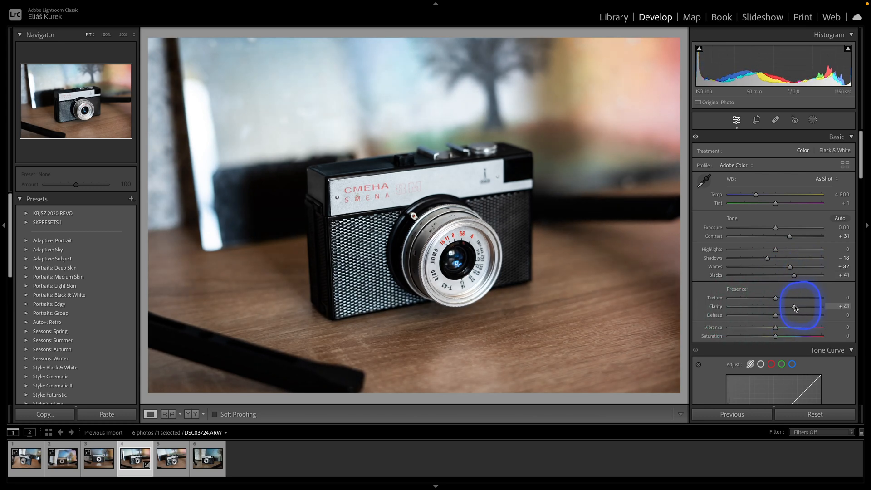
pyautogui.moveTo(775, 315); pyautogui.dragTo(794, 315)
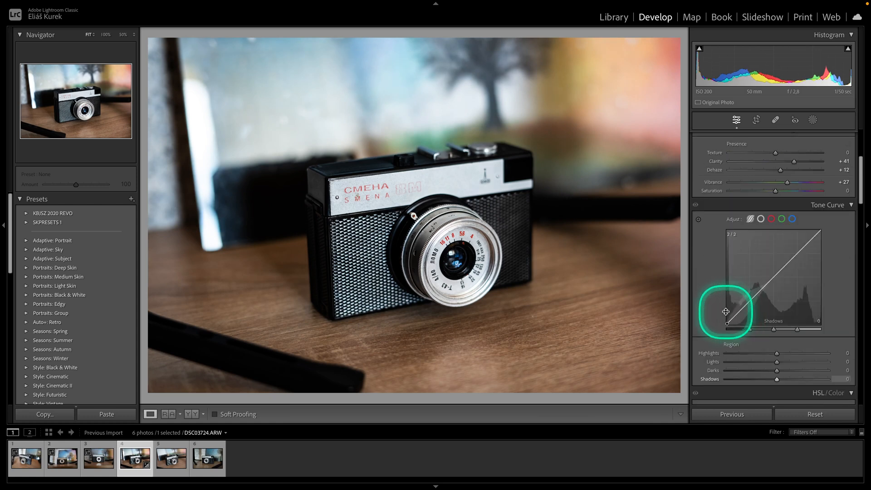
# Step: Shape the tone curve: Shadows -10, Lights +17, Highlights about -37
pyautogui.moveTo(725, 311); pyautogui.dragTo(752, 296)
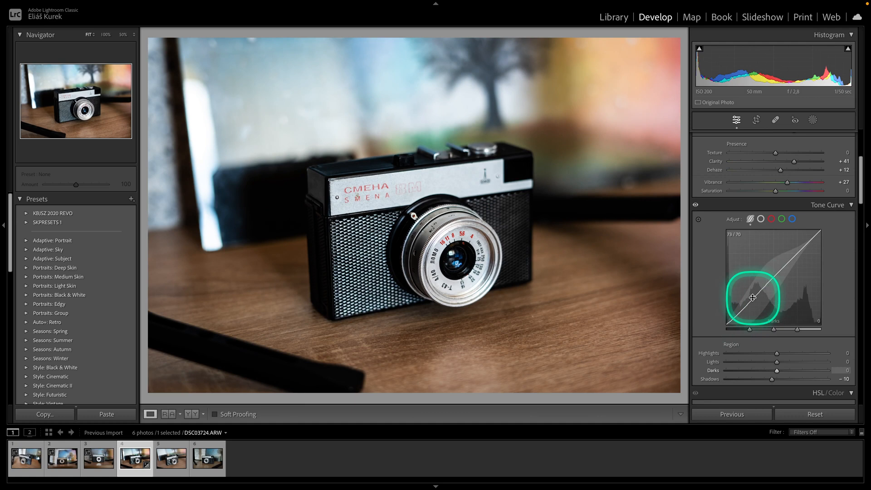
pyautogui.moveTo(753, 297); pyautogui.dragTo(783, 245)
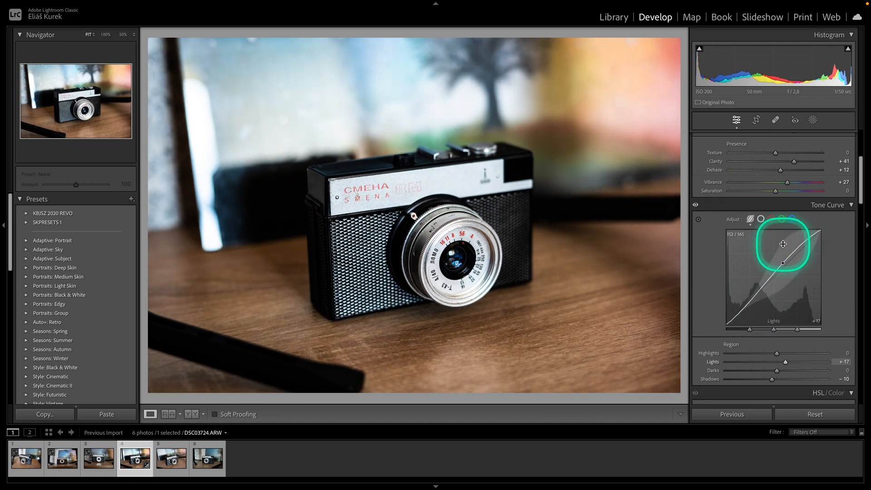
pyautogui.moveTo(783, 243); pyautogui.dragTo(804, 249)
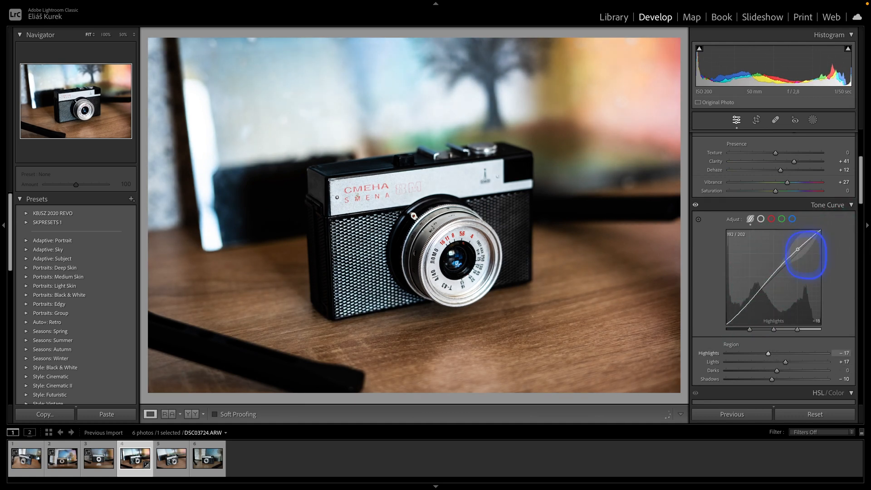
pyautogui.moveTo(806, 252); pyautogui.dragTo(747, 257)
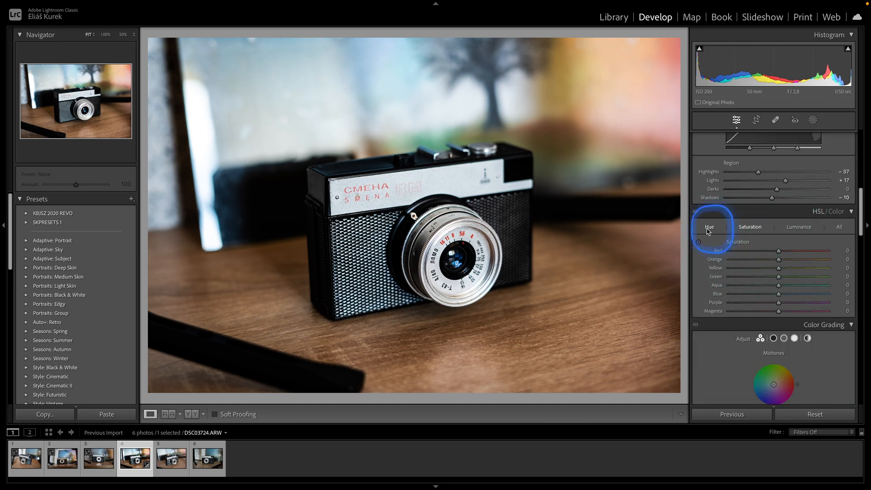
# Step: Set HSL hues to Orange +11, Blue -48 and Purple -20
pyautogui.moveTo(800, 259); pyautogui.dragTo(761, 260)
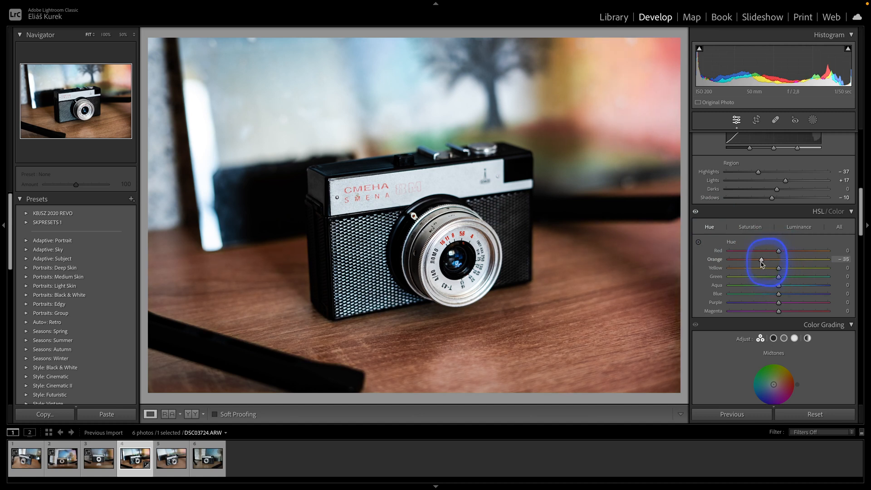
pyautogui.moveTo(763, 259); pyautogui.dragTo(783, 259)
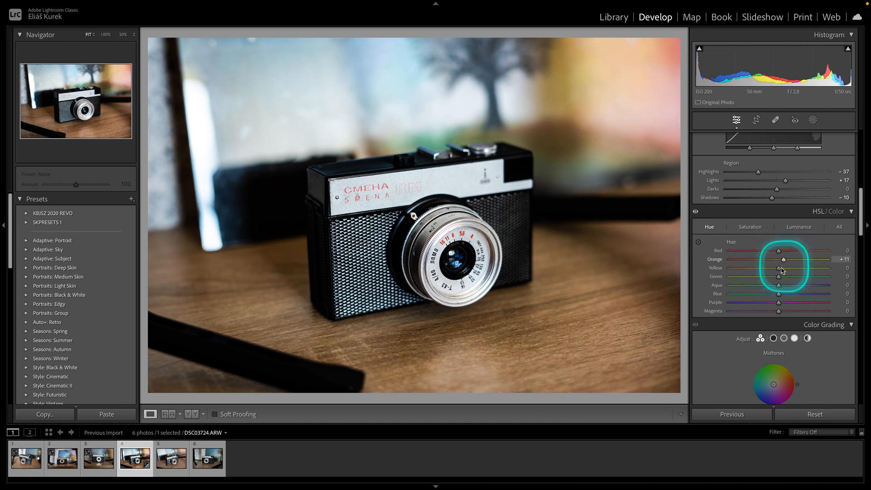
pyautogui.moveTo(782, 294); pyautogui.dragTo(750, 294)
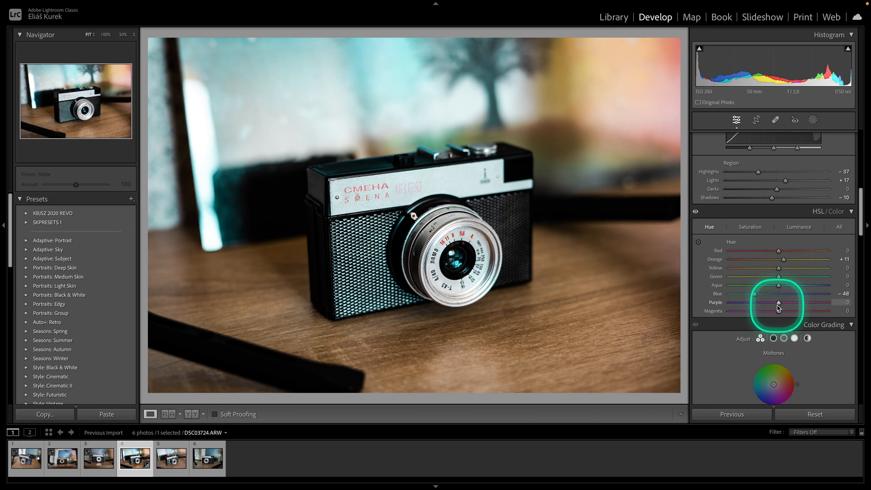
pyautogui.moveTo(783, 302); pyautogui.dragTo(772, 302)
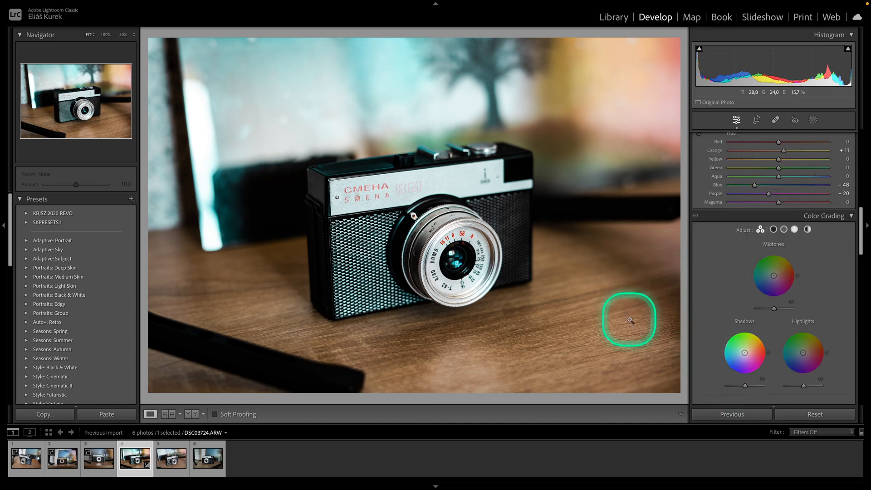
pyautogui.moveTo(262, 230)
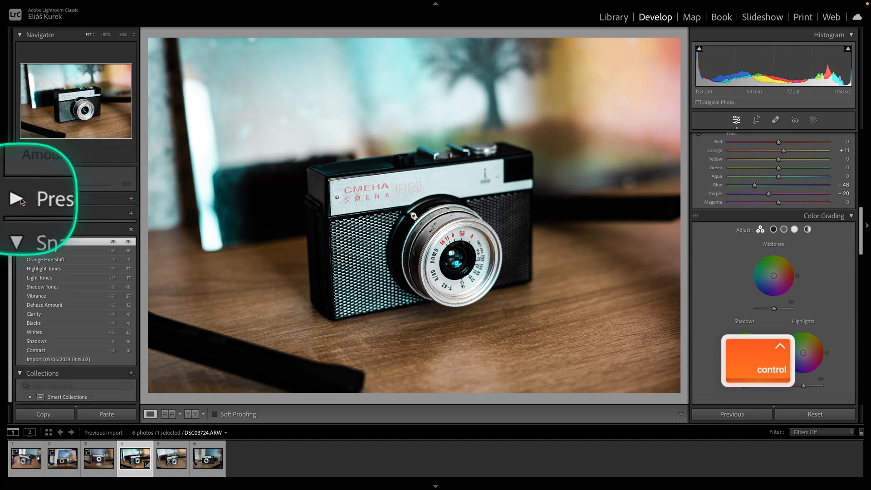
# Step: Collapse the History panel and choose Create Preset from the Presets panel's + menu
pyautogui.click(18, 198)
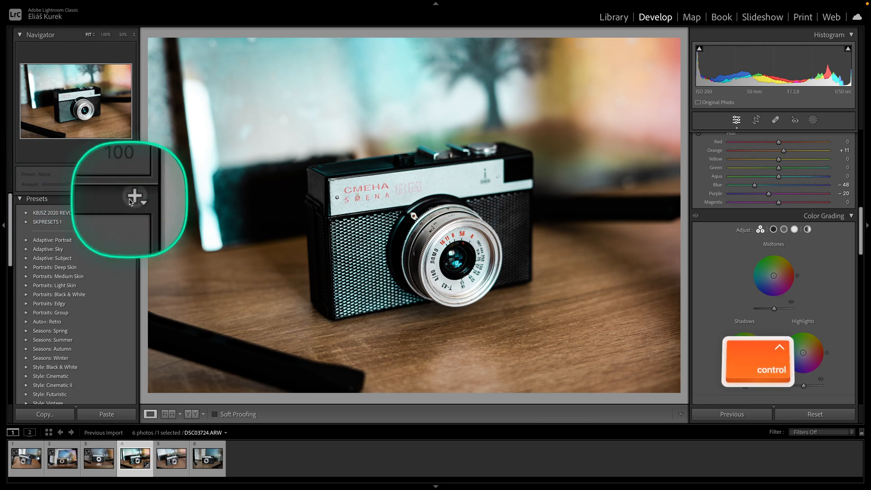
pyautogui.click(131, 197)
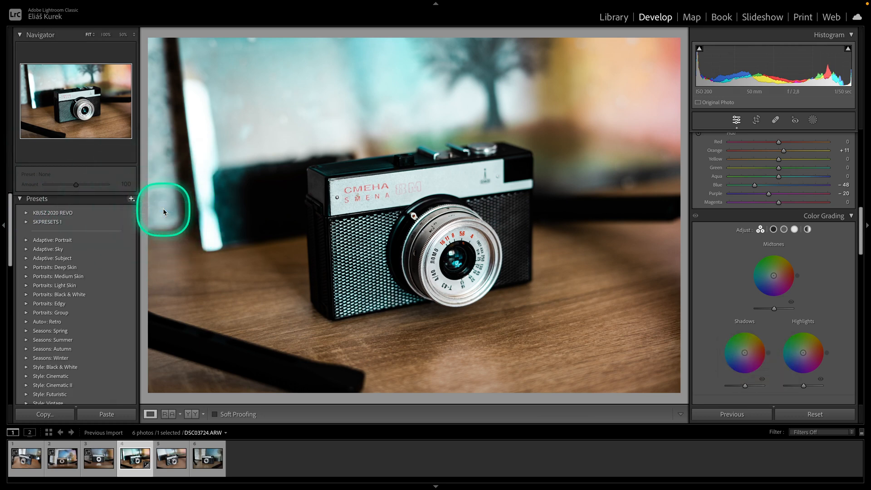
pyautogui.click(132, 198)
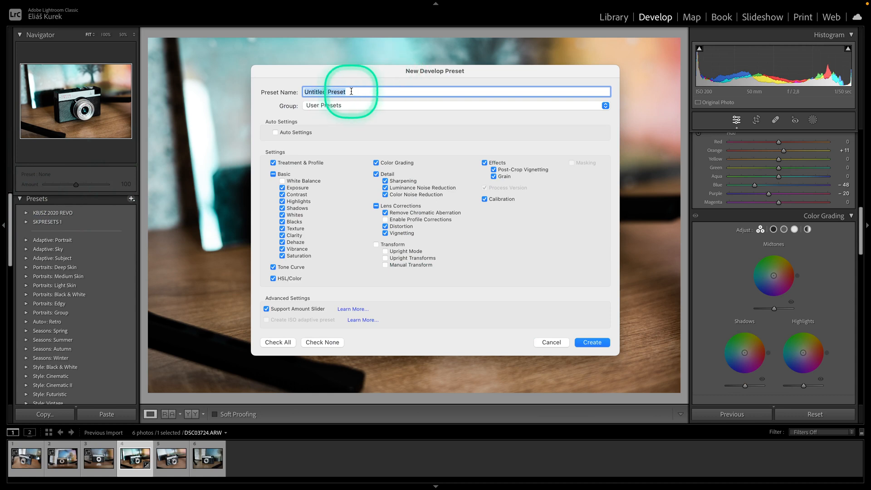
# Step: Name the preset 'tutorial preset' and assign it to a new 'Checkmark Presets' group
pyautogui.write('tutoria')
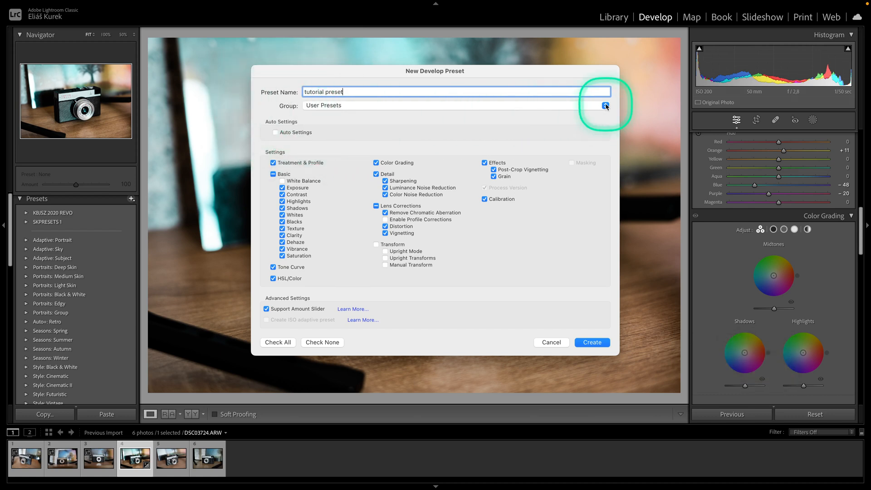
pyautogui.click(604, 105)
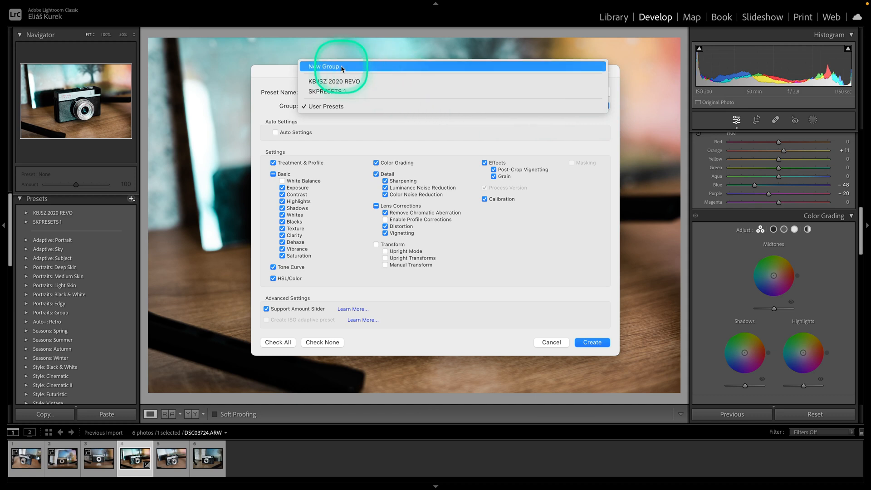
pyautogui.click(326, 67)
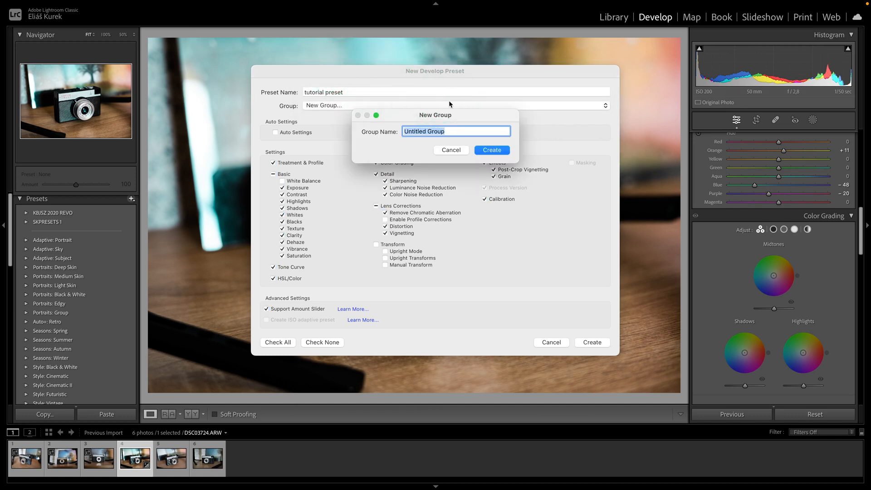
pyautogui.write('Checkmark')
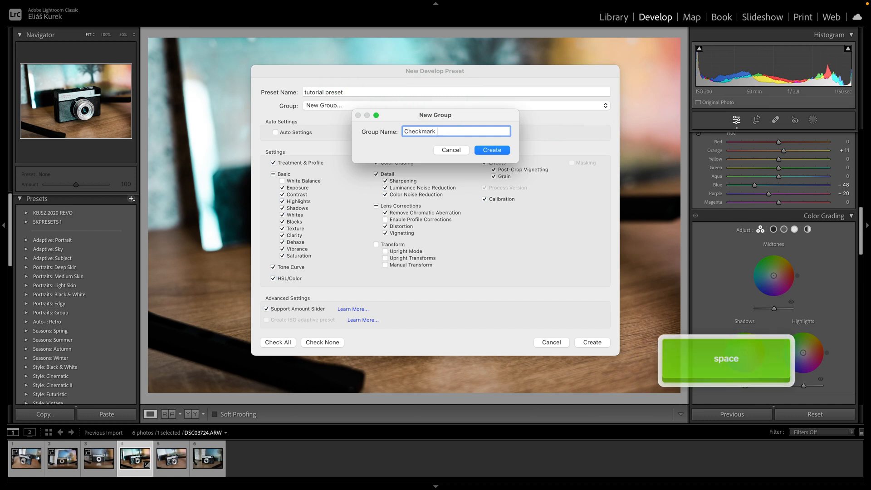
pyautogui.write('Presets')
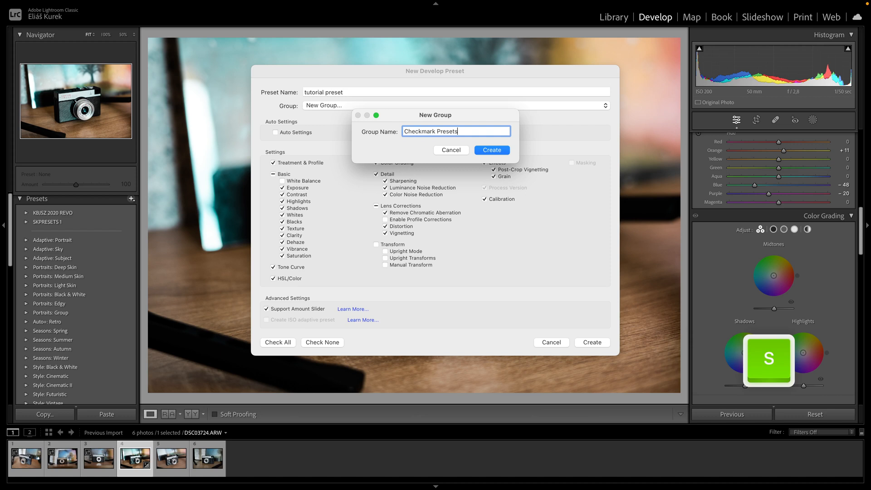
pyautogui.click(490, 150)
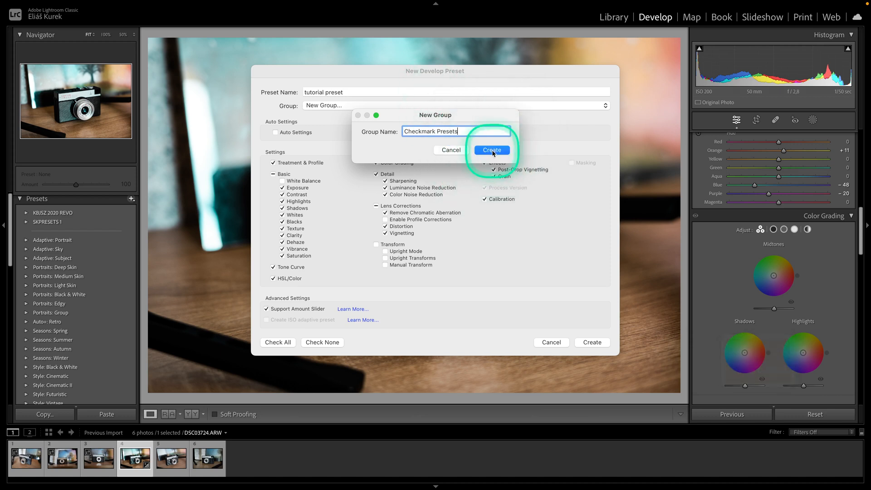
pyautogui.click(491, 150)
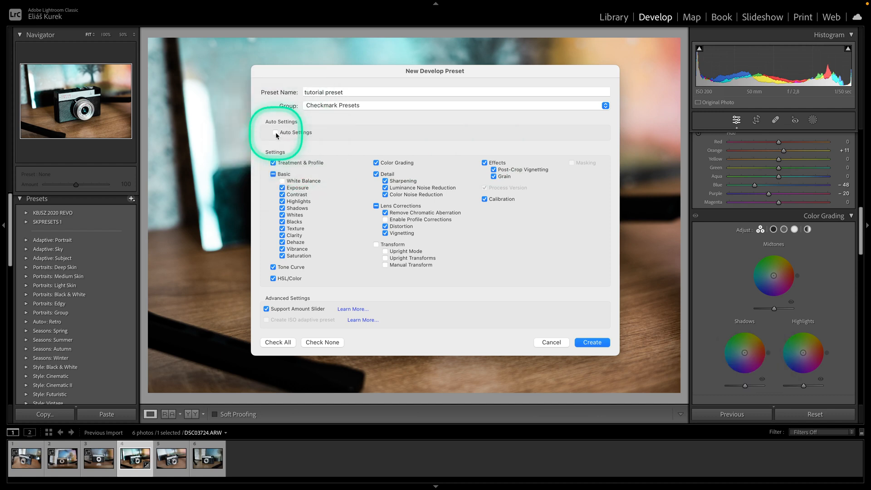
# Step: Mark every setting category for inclusion, leaving Auto Settings unchecked
pyautogui.click(275, 132)
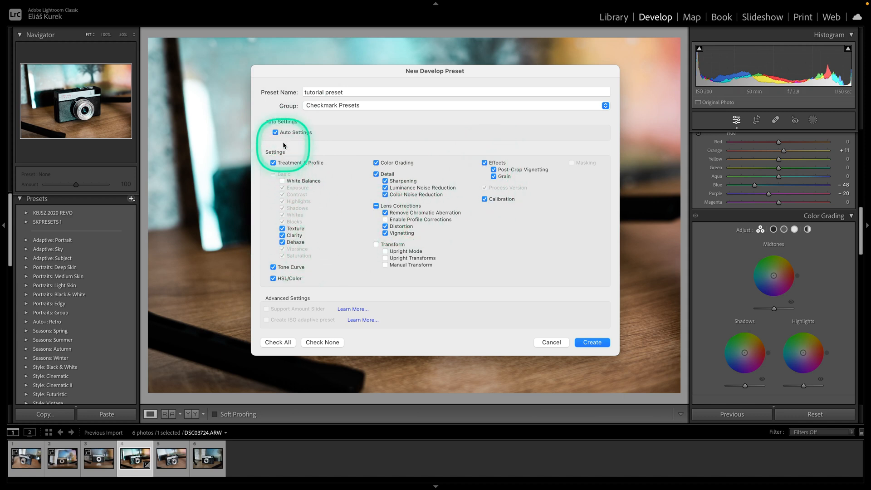
pyautogui.click(275, 132)
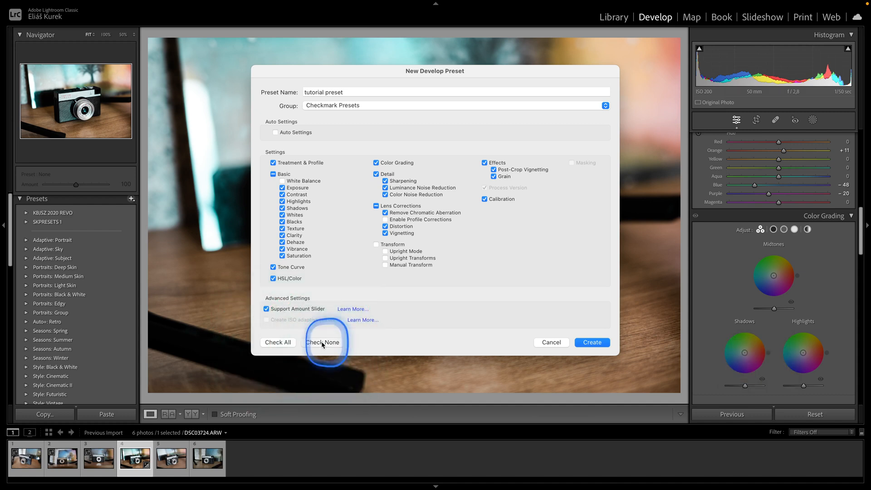
pyautogui.click(322, 342)
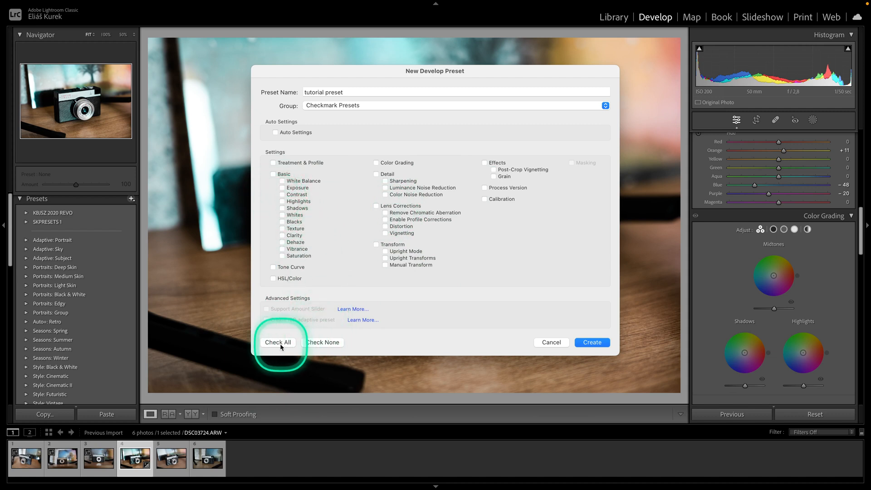
pyautogui.click(277, 342)
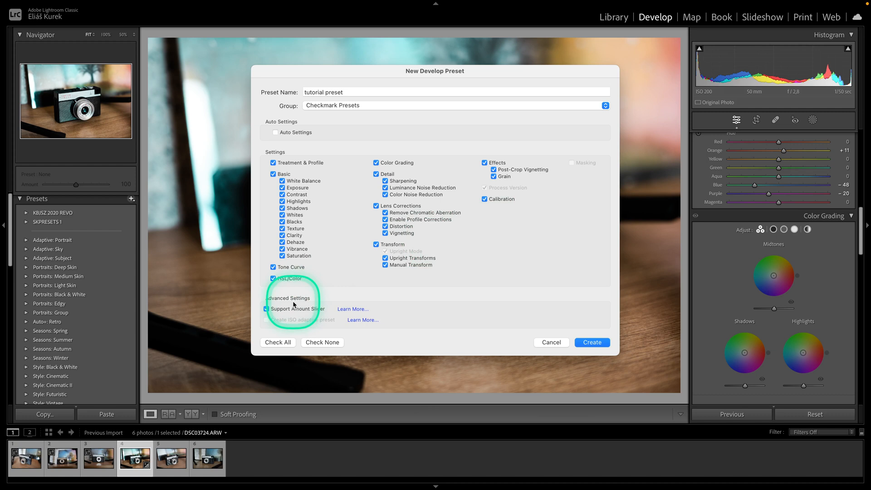
pyautogui.click(266, 309)
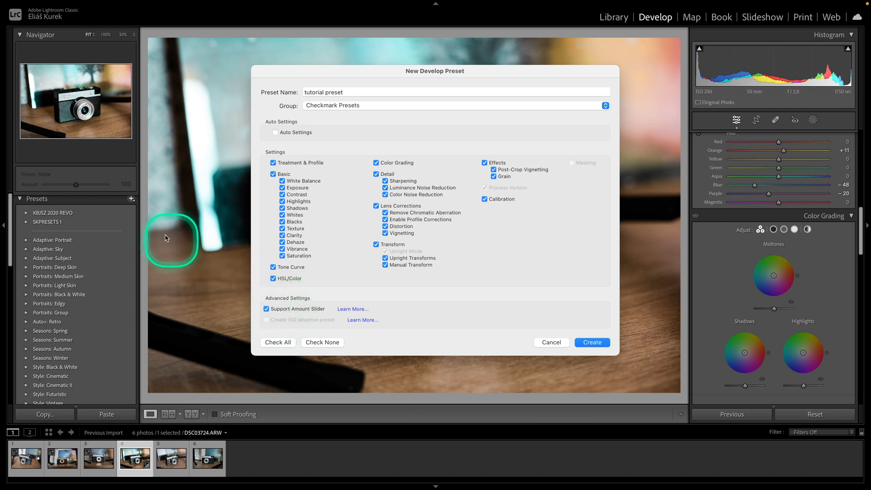
pyautogui.moveTo(39, 183)
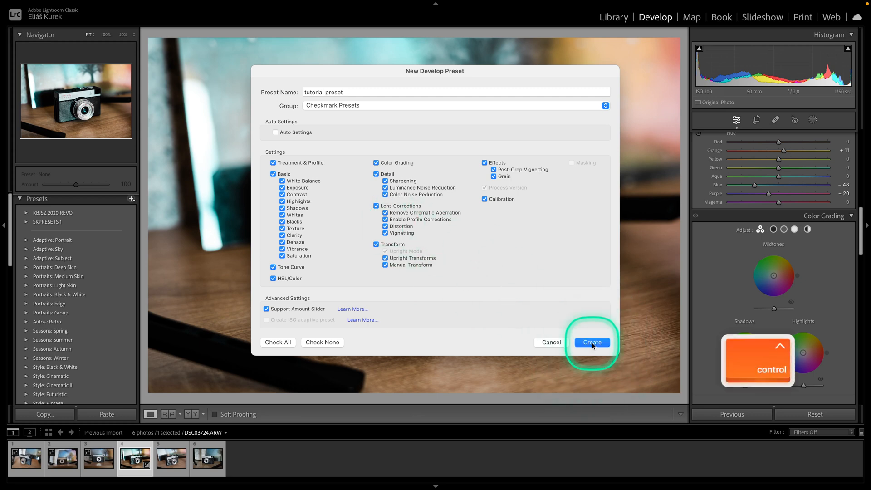
# Step: Save the tutorial preset and apply it to a second photo, comparing with the original
pyautogui.click(591, 342)
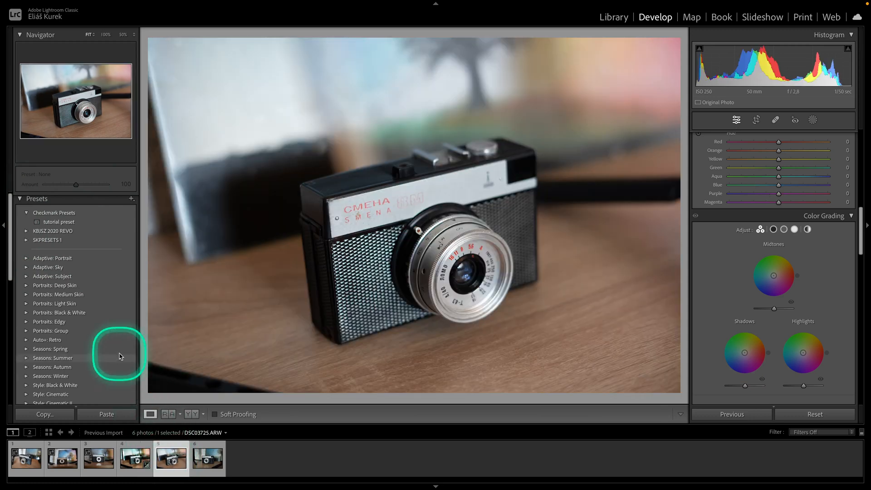
pyautogui.click(59, 221)
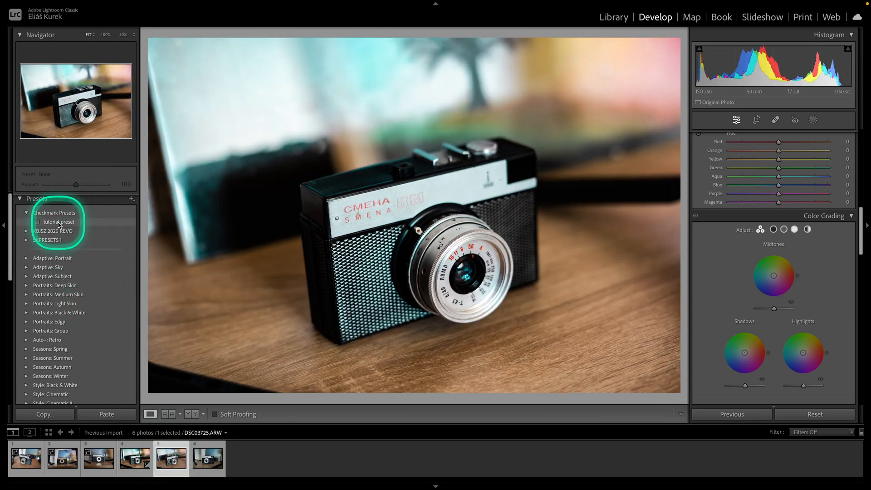
pyautogui.click(59, 221)
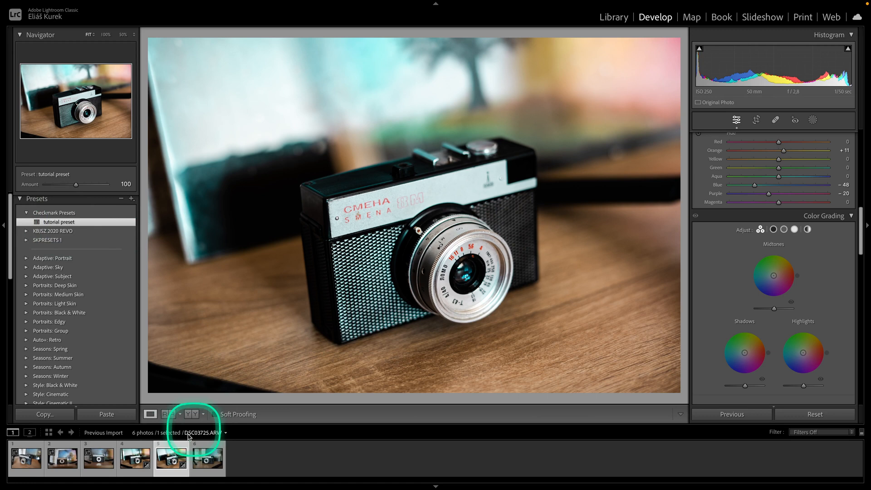
pyautogui.click(171, 457)
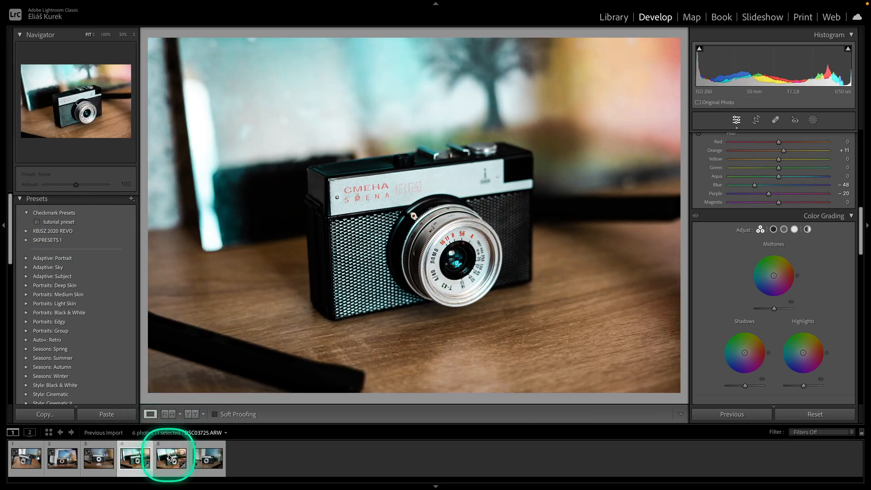
pyautogui.click(59, 222)
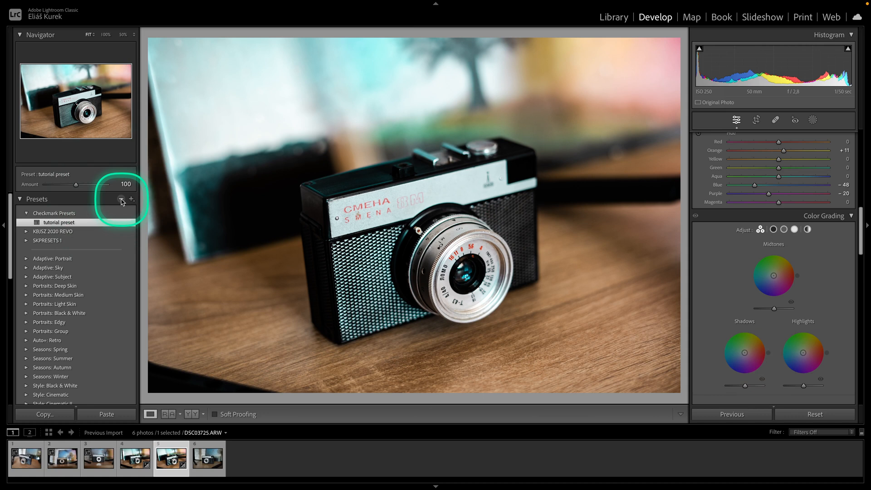
# Step: Remove the tutorial preset with the minus button and confirm Delete
pyautogui.click(121, 198)
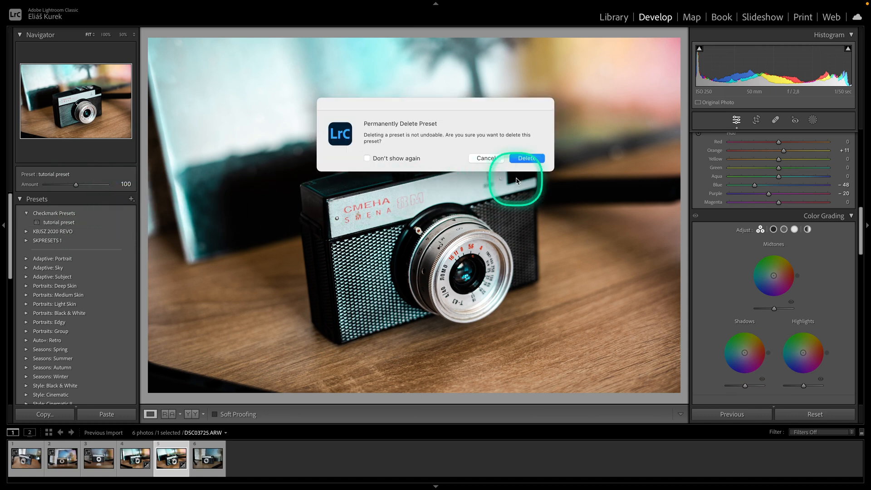
pyautogui.click(526, 158)
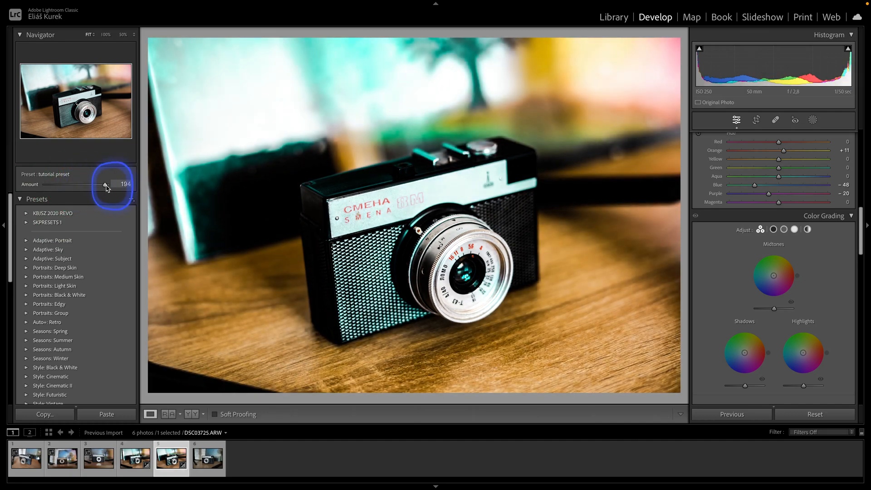
# Step: Move the preset Amount slider through several values, ending at 139
pyautogui.moveTo(104, 183); pyautogui.dragTo(73, 184)
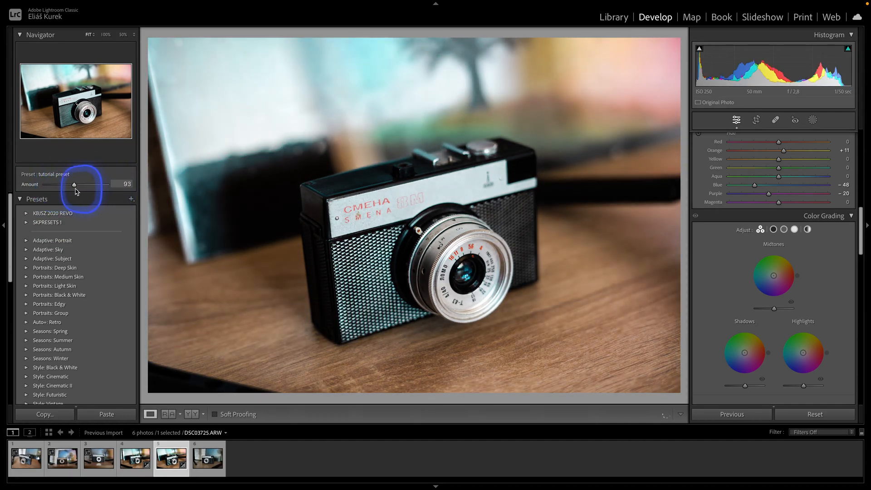
pyautogui.moveTo(73, 184); pyautogui.dragTo(92, 184)
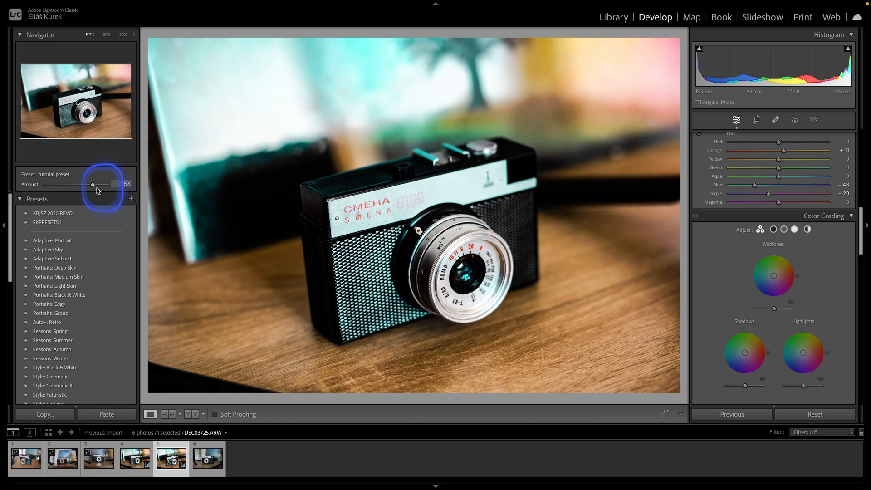
pyautogui.moveTo(93, 185); pyautogui.dragTo(88, 184)
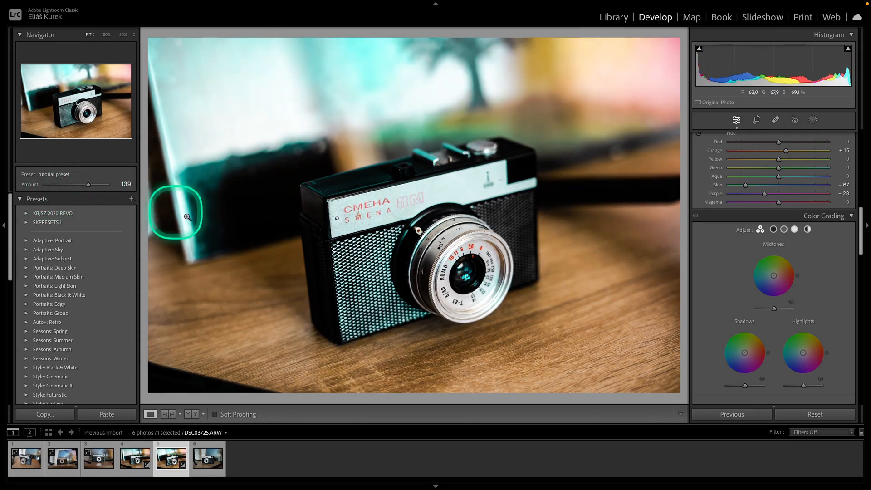
pyautogui.moveTo(208, 275)
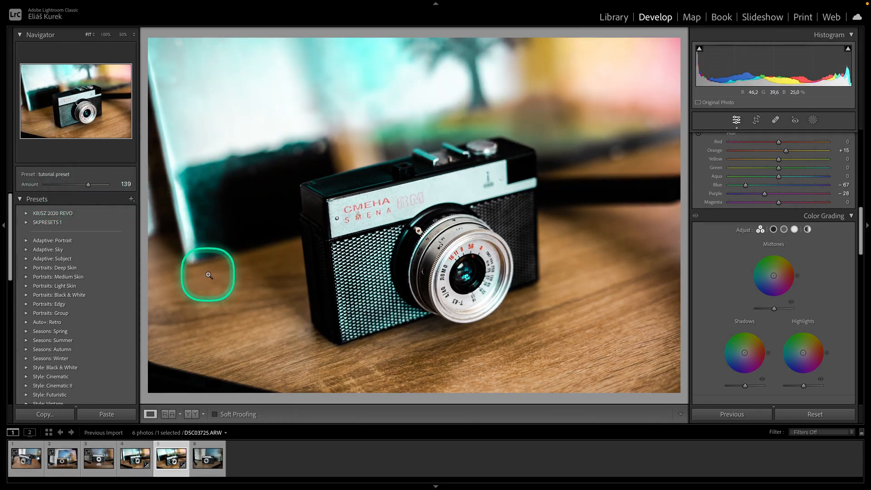